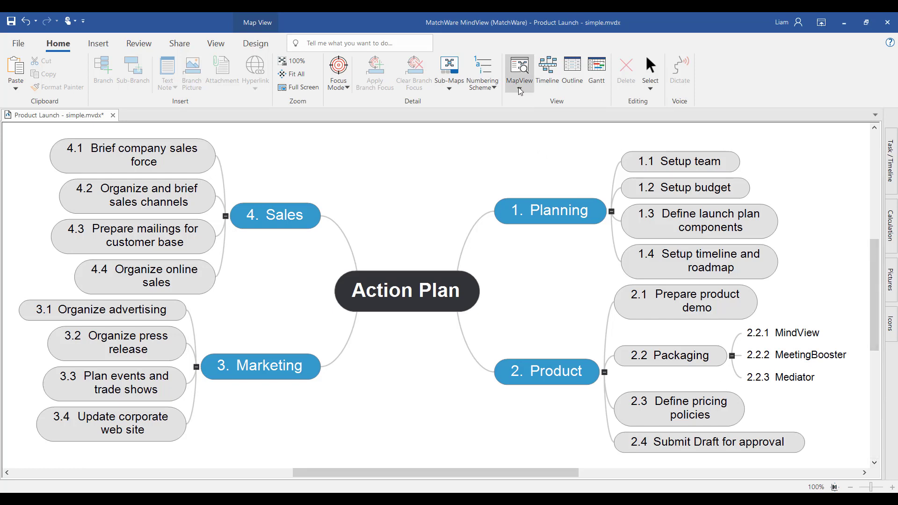
# Switch the Action Plan map to the Top Down layout from the MapView list.
pyautogui.click(518, 70)
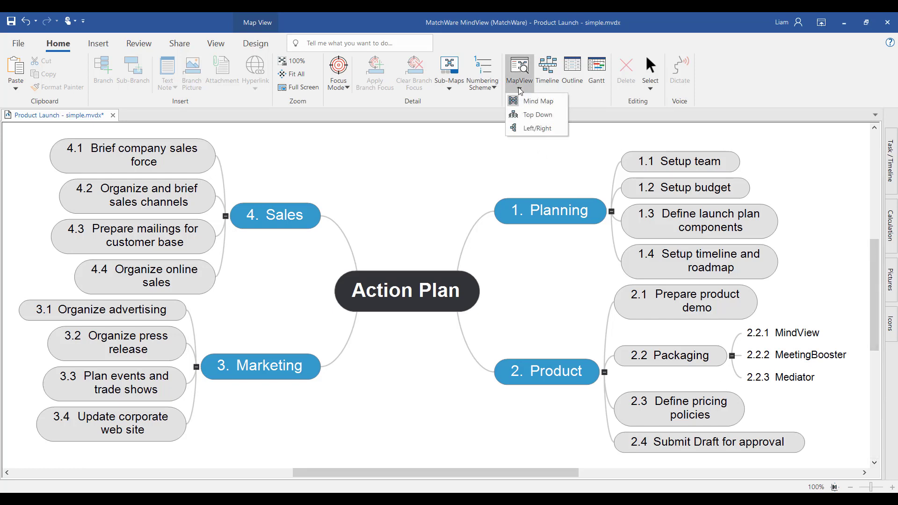
pyautogui.click(536, 115)
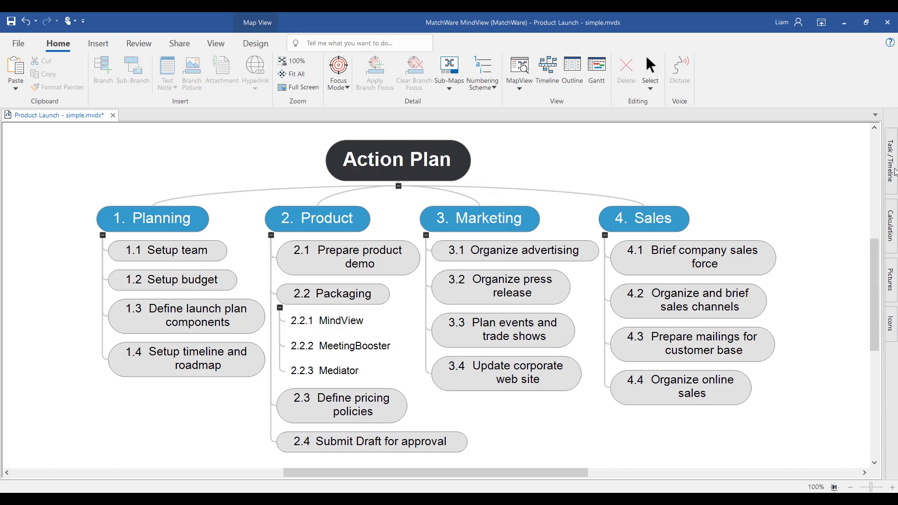
# Open the Task / Timeline pane on the right edge of the workspace.
pyautogui.click(891, 160)
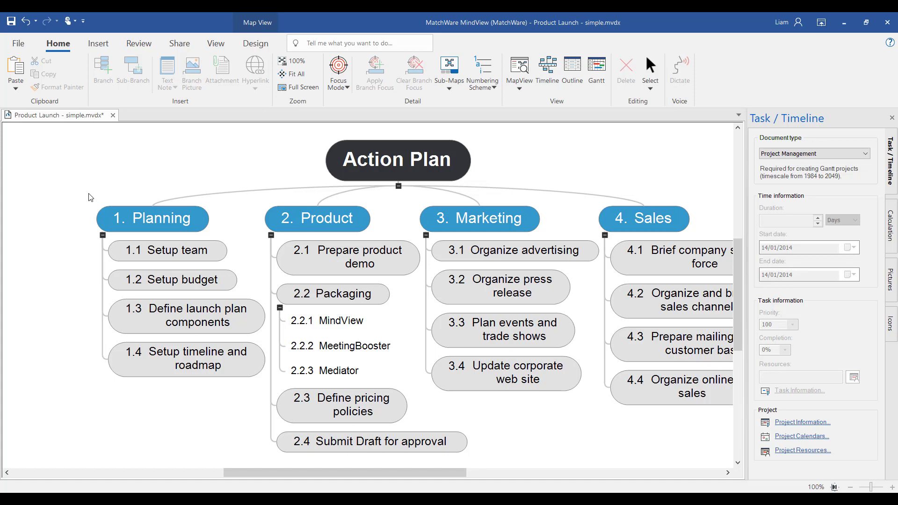
pyautogui.click(168, 250)
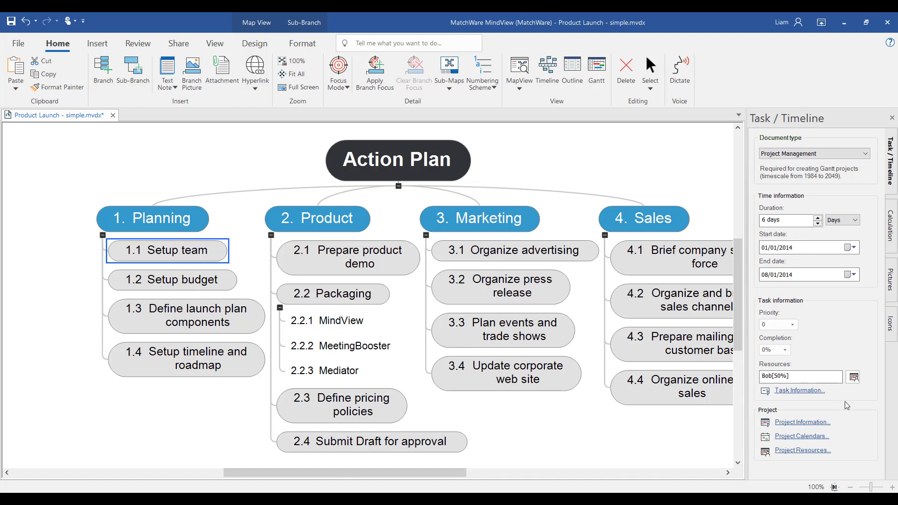
pyautogui.click(801, 450)
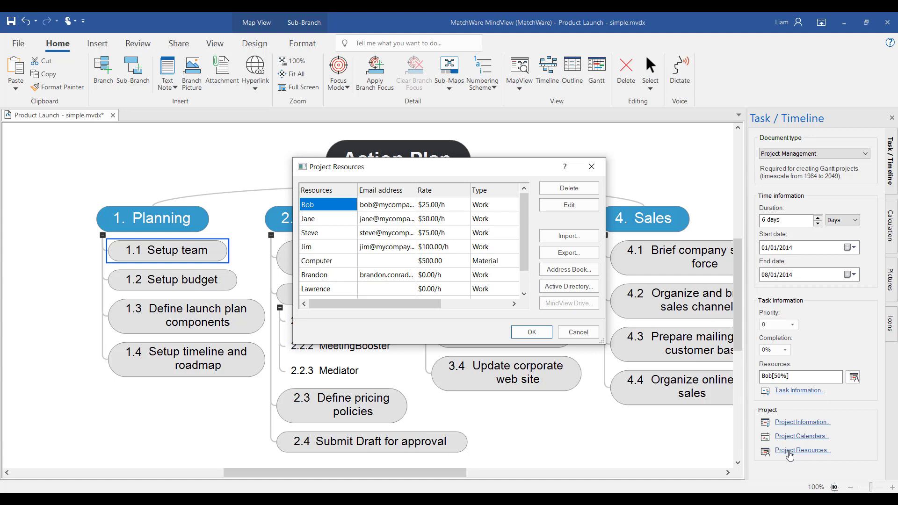
pyautogui.click(577, 332)
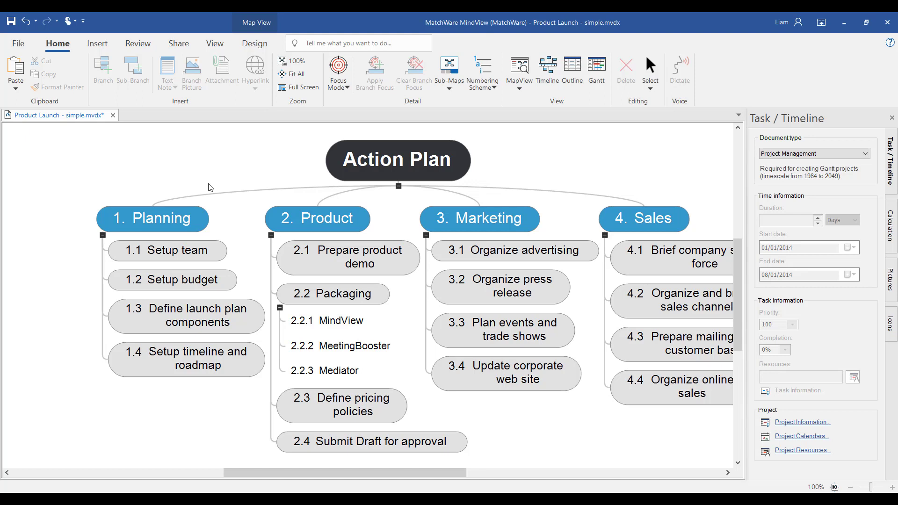
pyautogui.moveTo(178, 181)
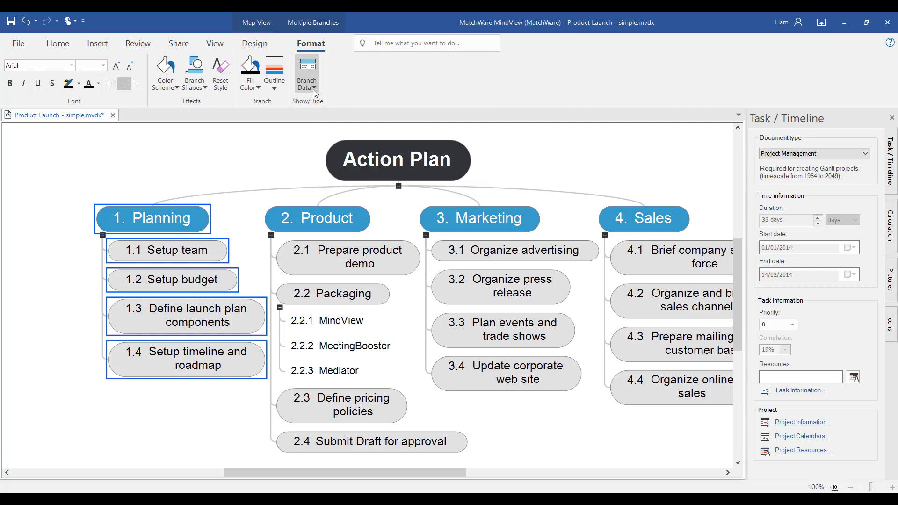
# Show start/end dates, priority, completion and resources beneath Planning's tasks, then select Planning.
pyautogui.click(307, 73)
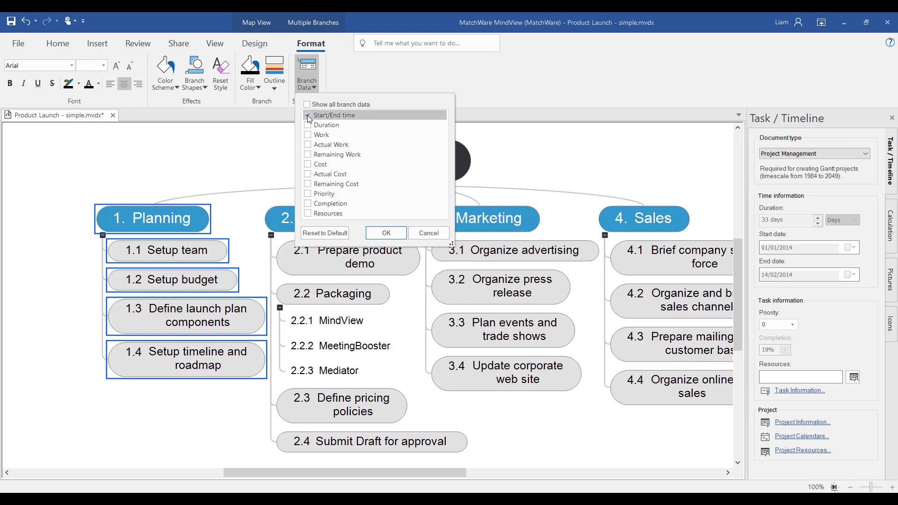
pyautogui.click(308, 193)
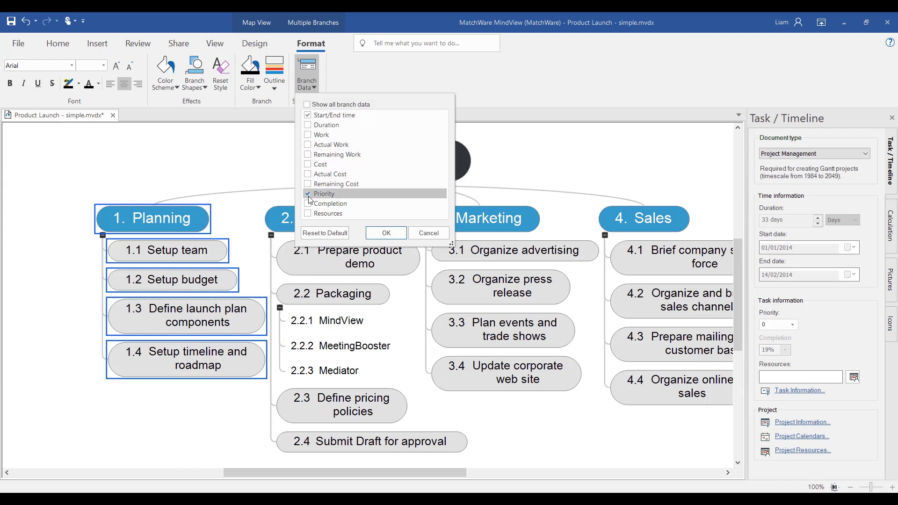
pyautogui.click(308, 213)
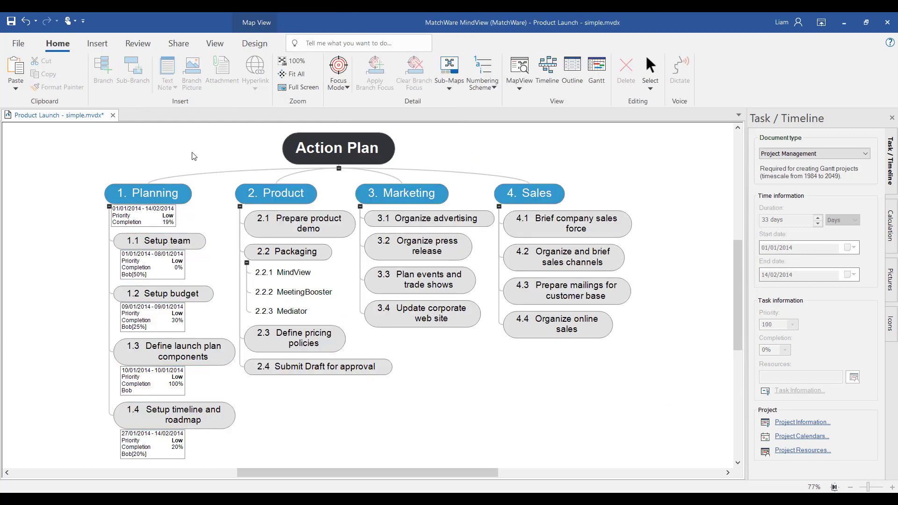
pyautogui.click(148, 193)
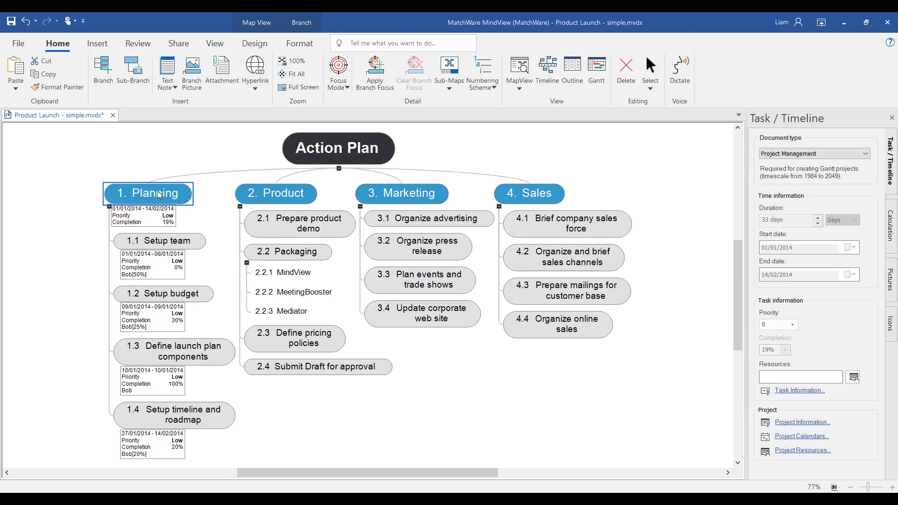
pyautogui.moveTo(374, 73)
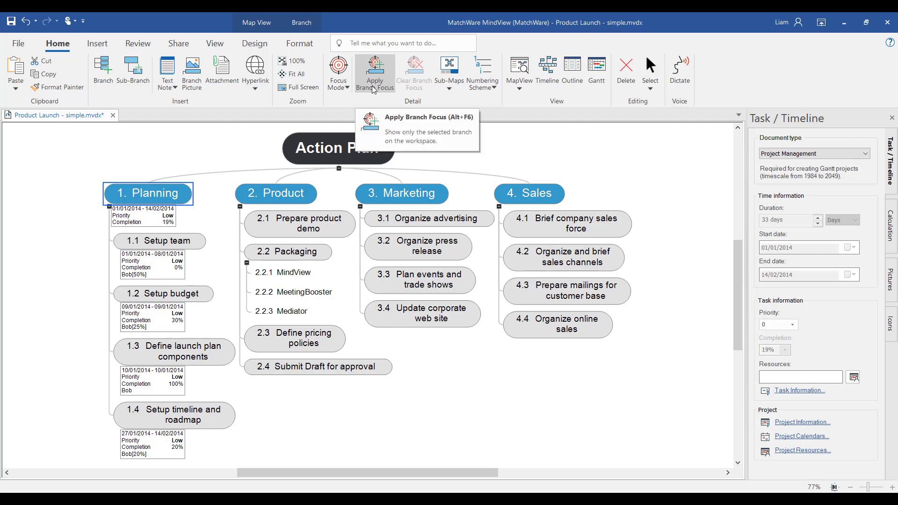
# Apply Branch Focus so only the Planning branch is shown.
pyautogui.click(374, 73)
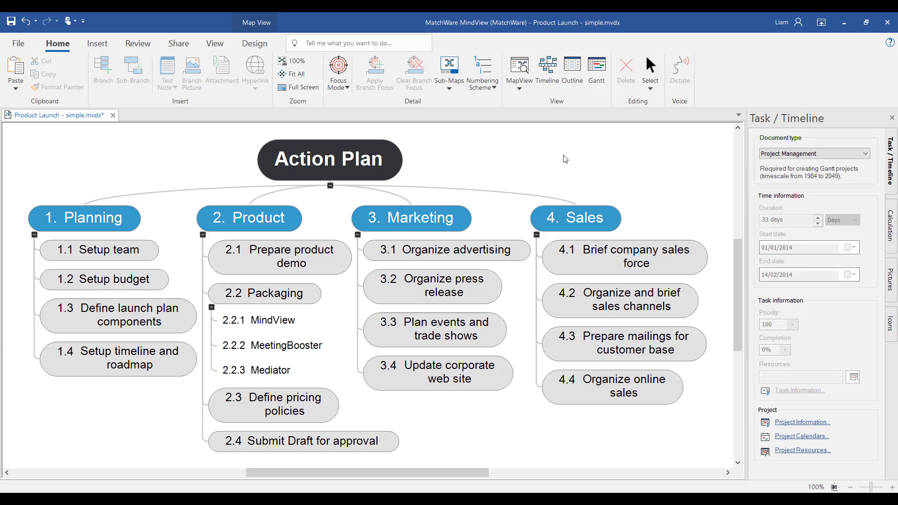
pyautogui.moveTo(597, 69)
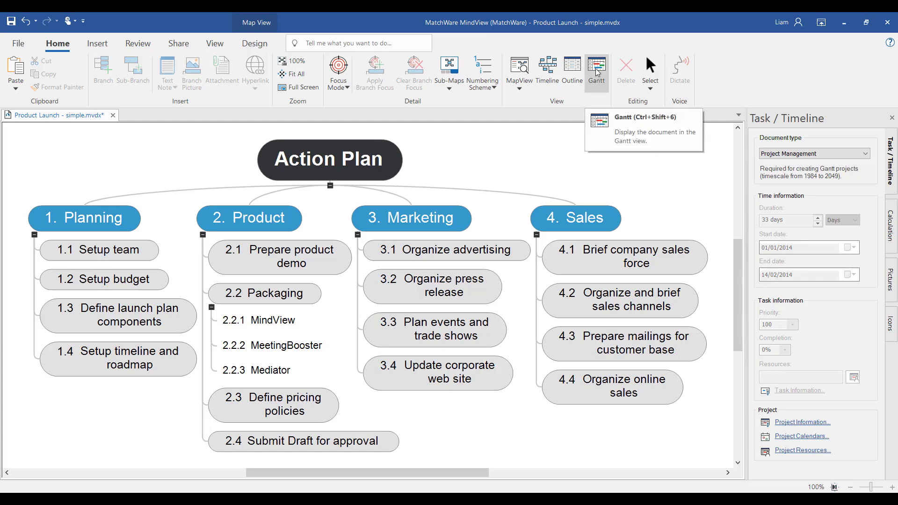
# Switch to Gantt view, then open and close the MindView task's information.
pyautogui.click(595, 69)
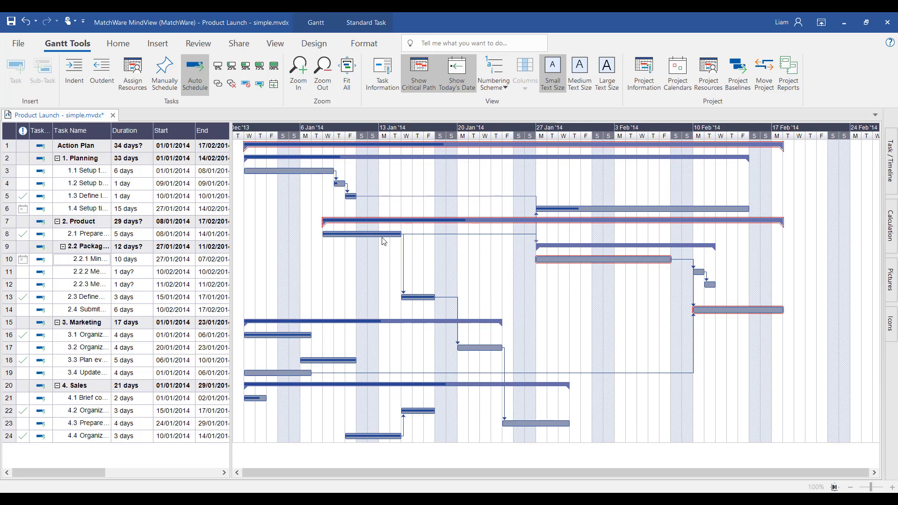
pyautogui.moveTo(382, 71)
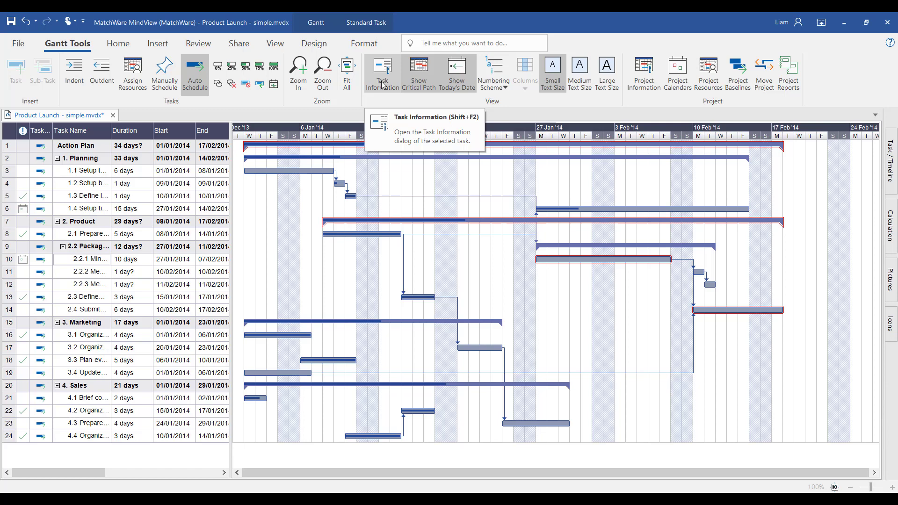
pyautogui.click(381, 71)
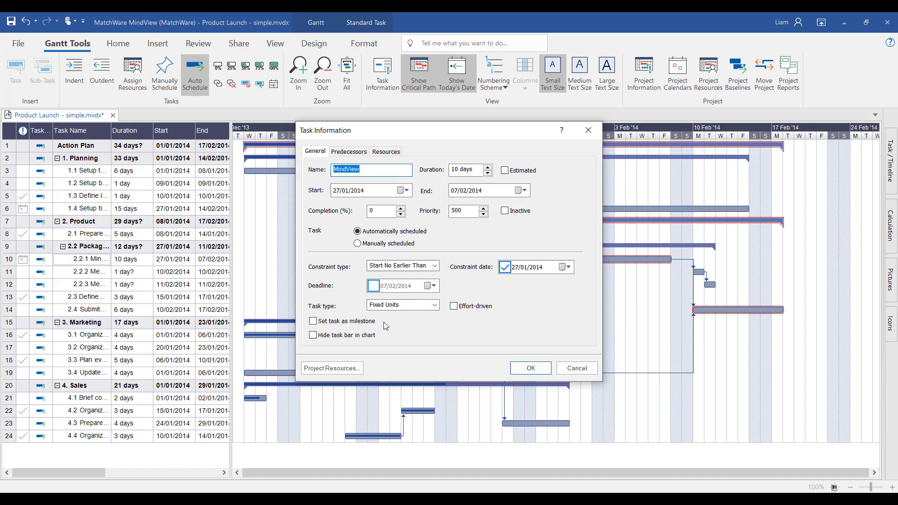
pyautogui.click(529, 367)
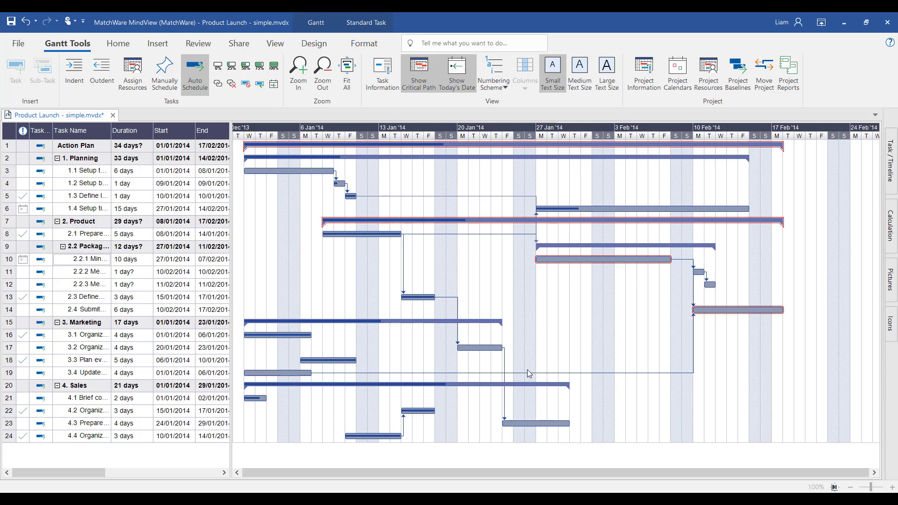
# Label the Gantt bars with task names and resource names.
pyautogui.click(314, 43)
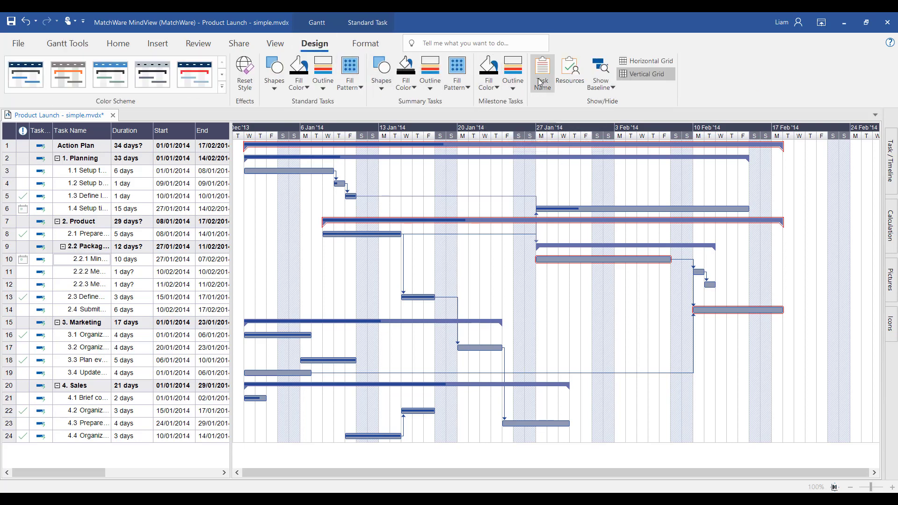
pyautogui.click(540, 71)
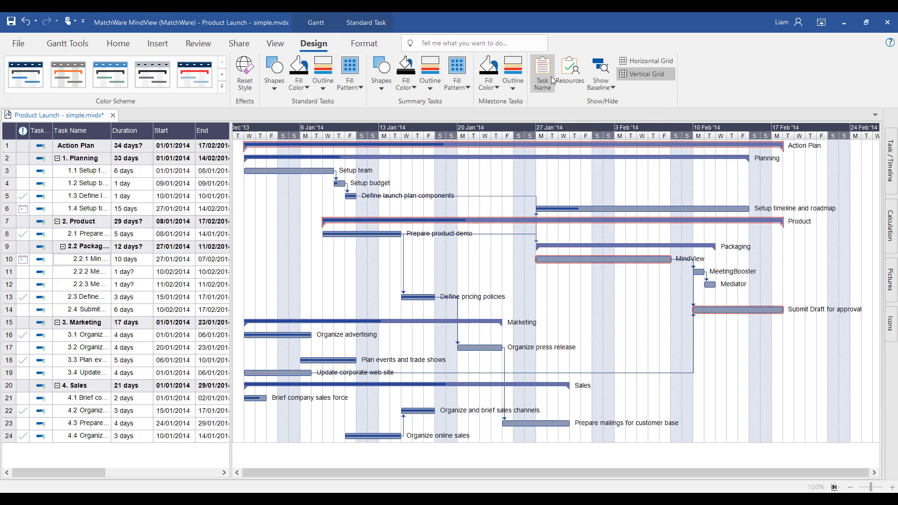
pyautogui.click(568, 69)
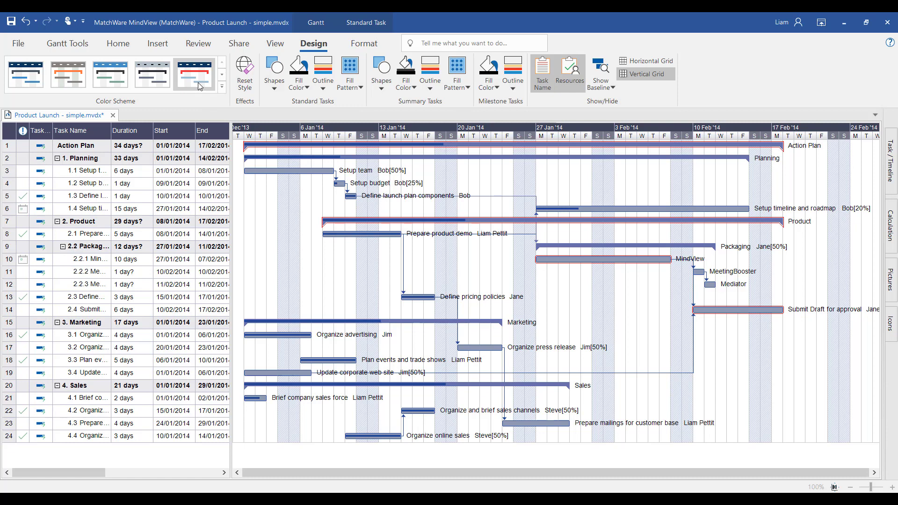
# Try the grey and other colour schemes, keeping the blue scheme.
pyautogui.click(152, 74)
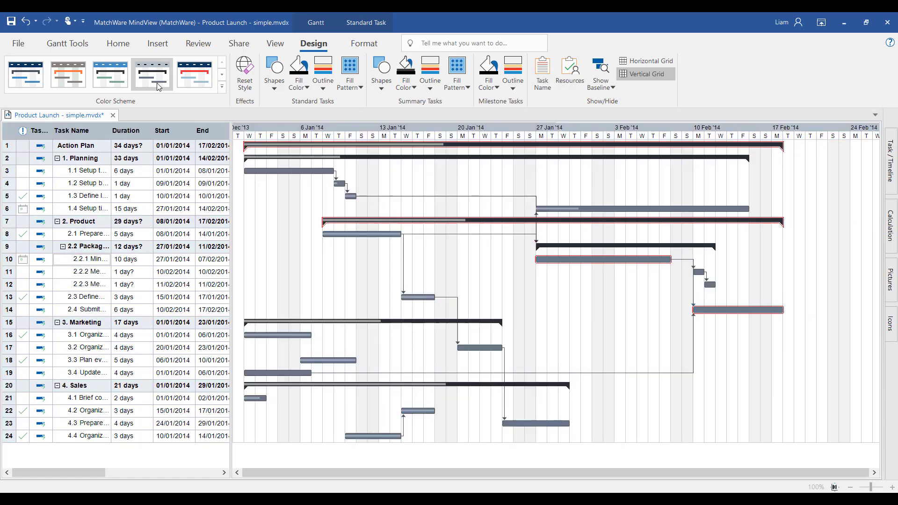
pyautogui.click(109, 74)
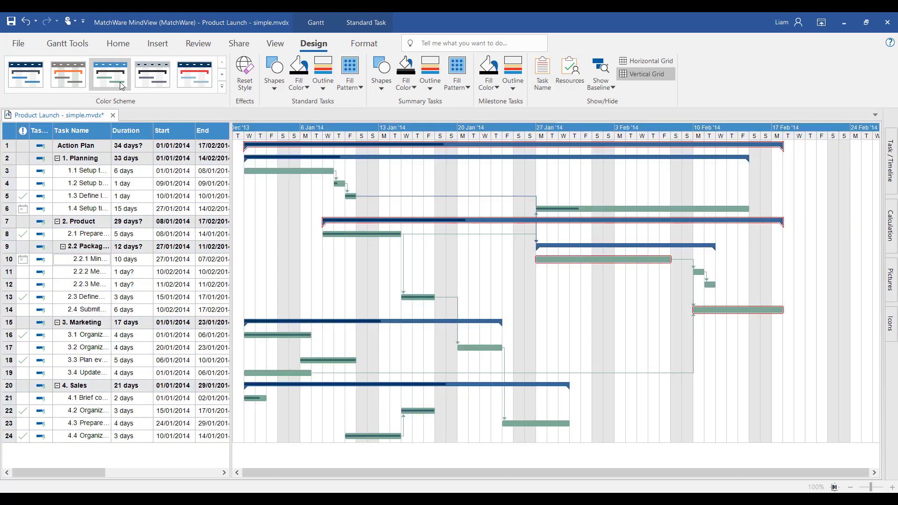
pyautogui.click(69, 43)
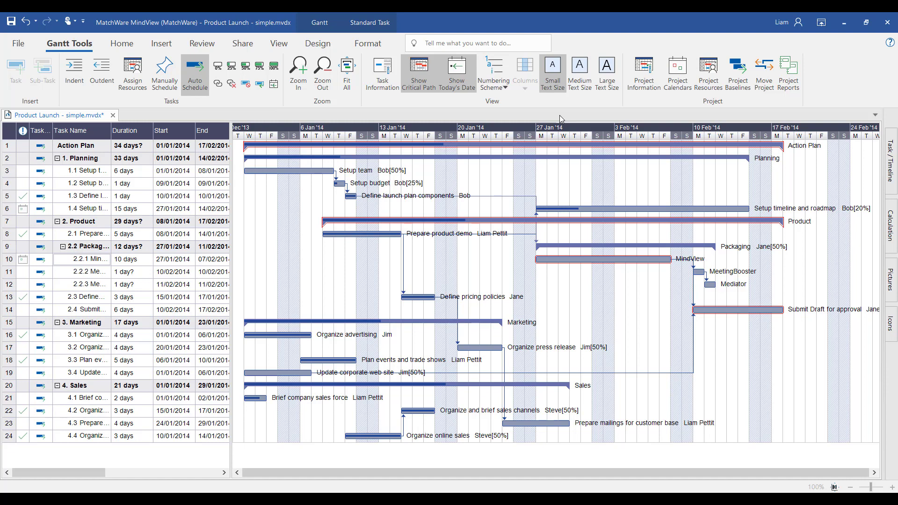
pyautogui.moveTo(787, 74)
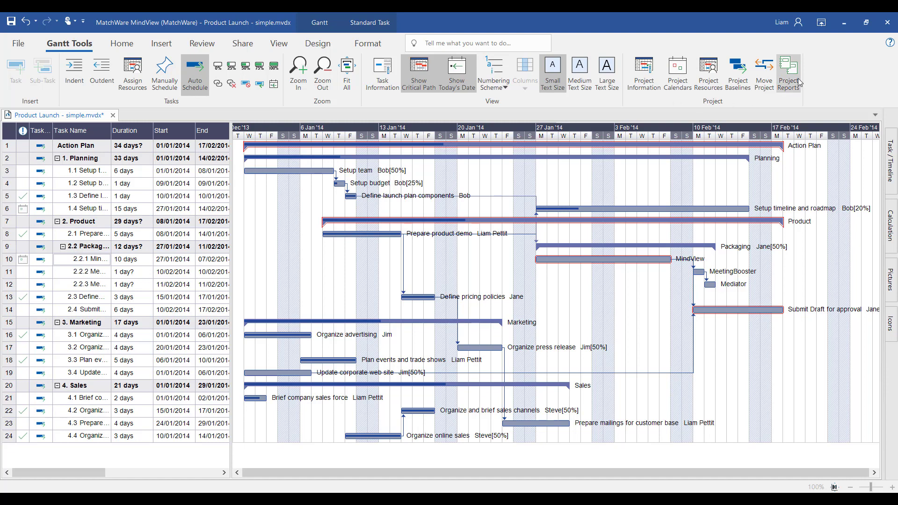
pyautogui.moveTo(787, 73)
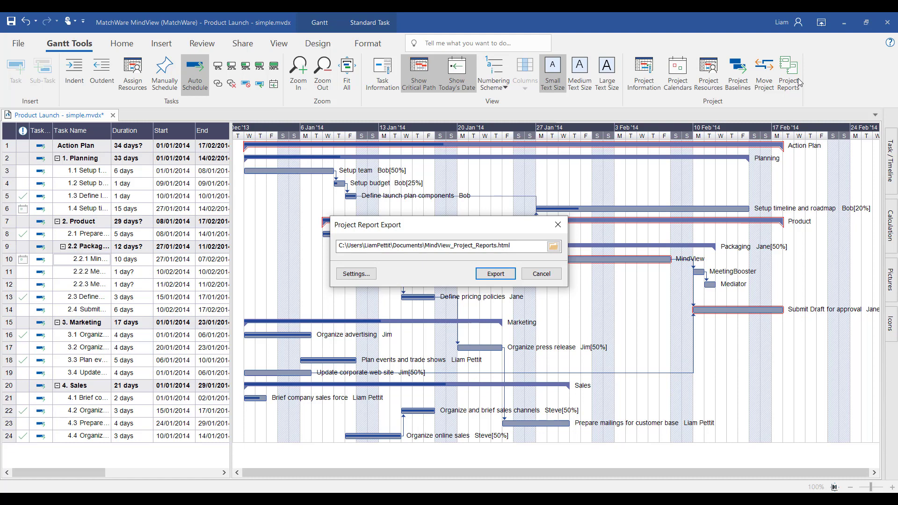
pyautogui.moveTo(783, 88)
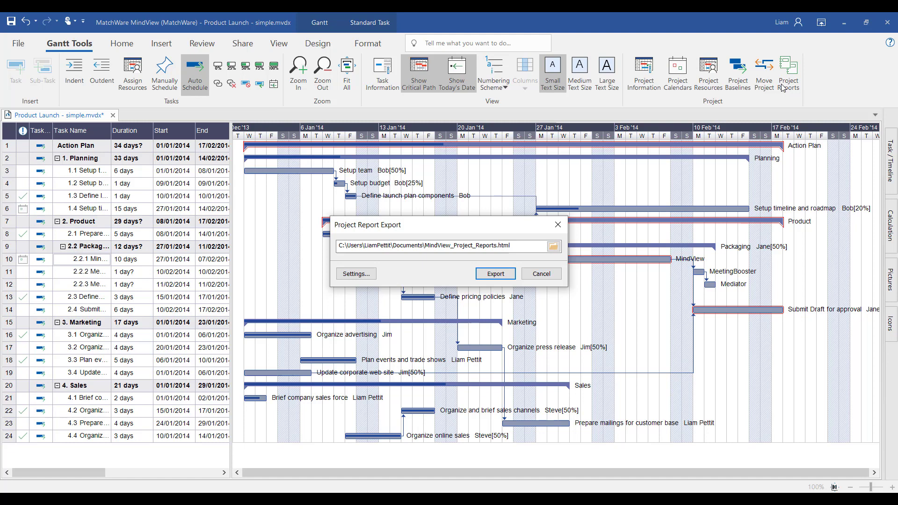
# Keep every page checked in the project report settings and confirm.
pyautogui.click(355, 273)
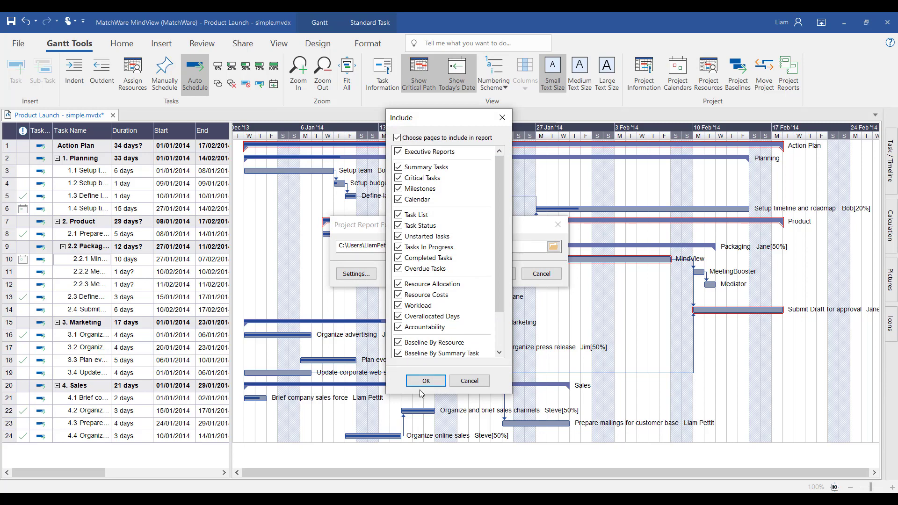
pyautogui.click(425, 380)
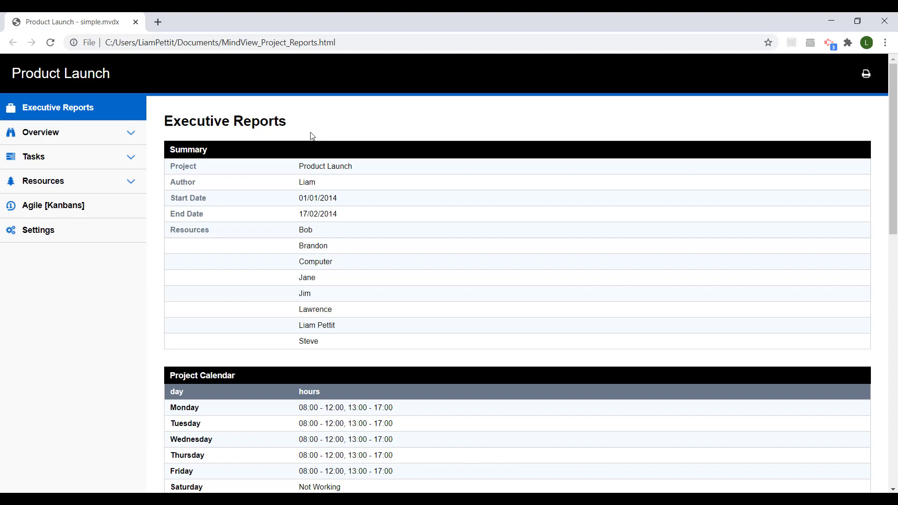
# View the Task List, Task Status, Tasks In Progress and Workload report pages.
pyautogui.click(41, 133)
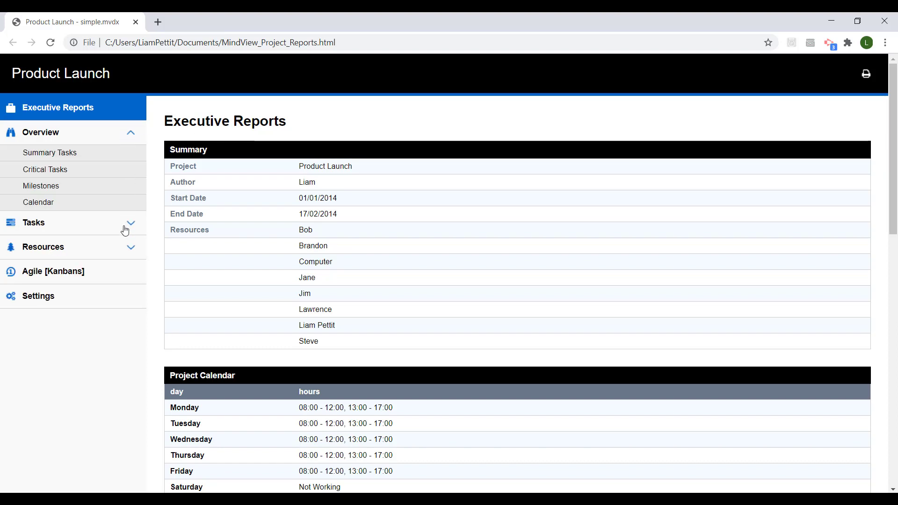
pyautogui.click(35, 223)
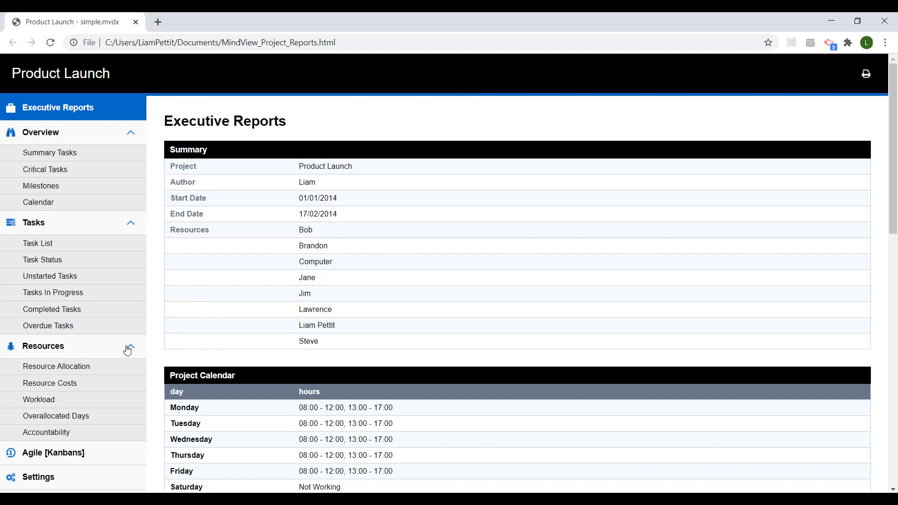
pyautogui.moveTo(59, 251)
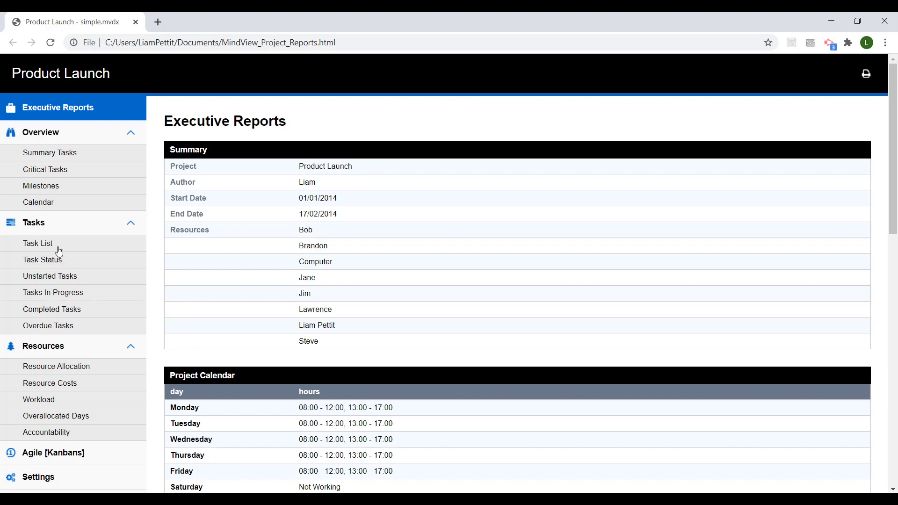
pyautogui.click(38, 243)
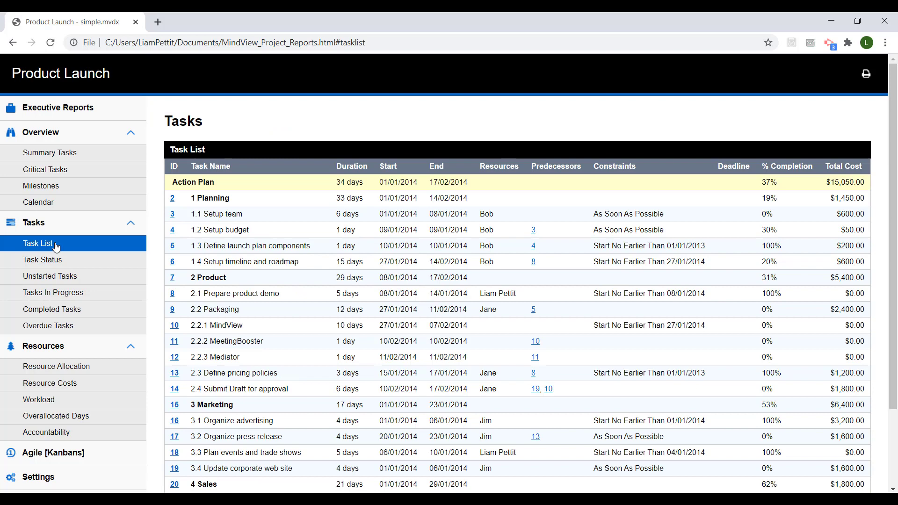
pyautogui.click(43, 260)
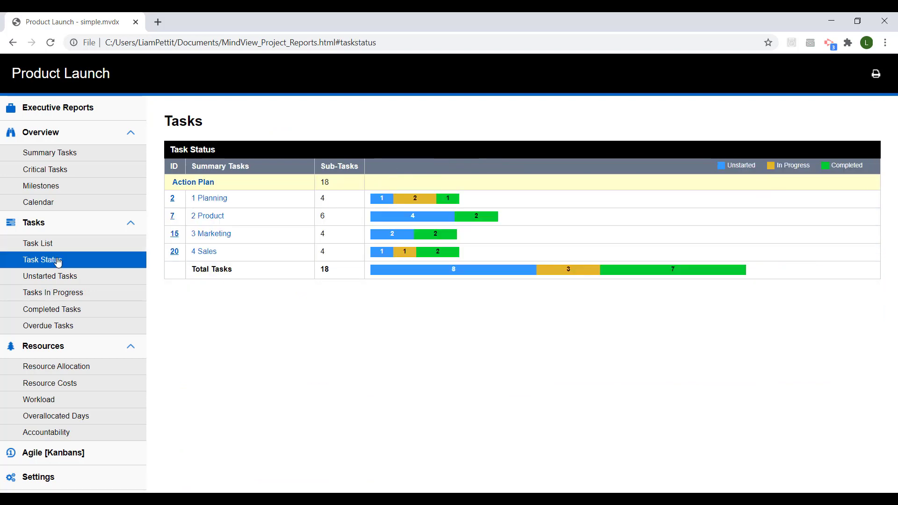
pyautogui.moveTo(214, 202)
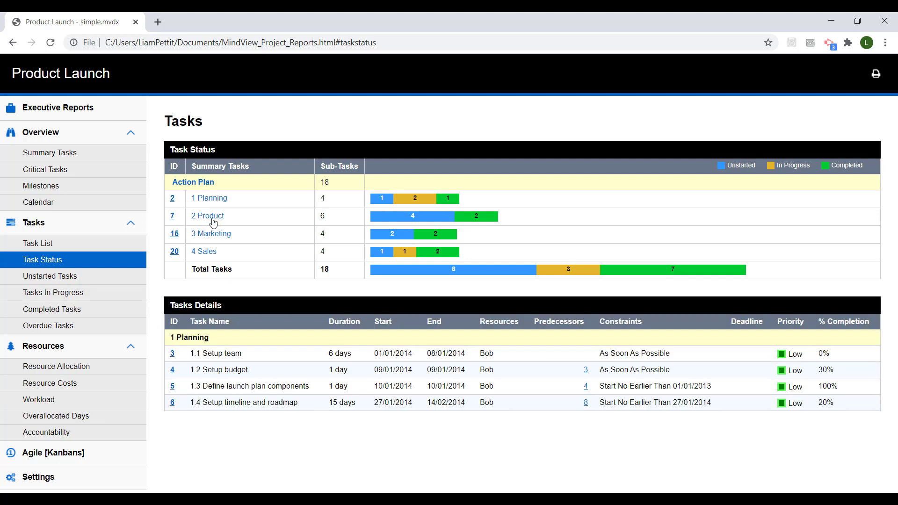
pyautogui.click(214, 233)
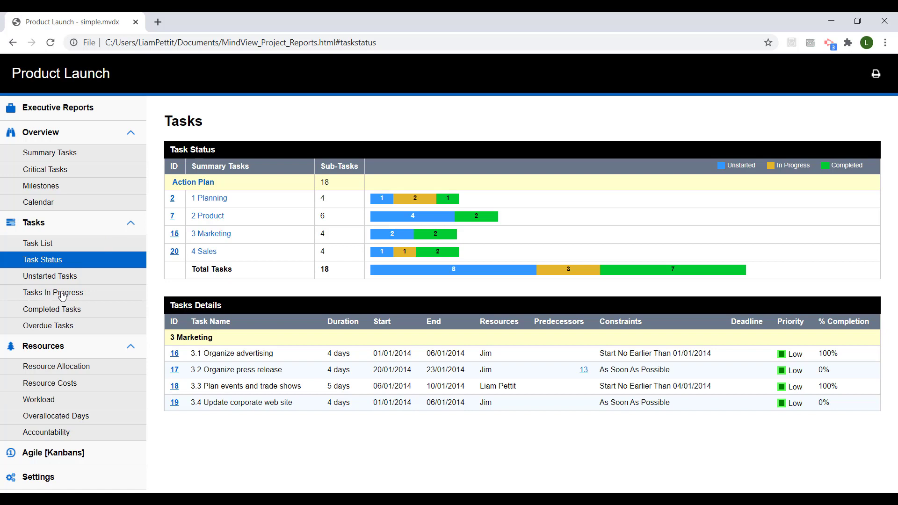
pyautogui.click(53, 292)
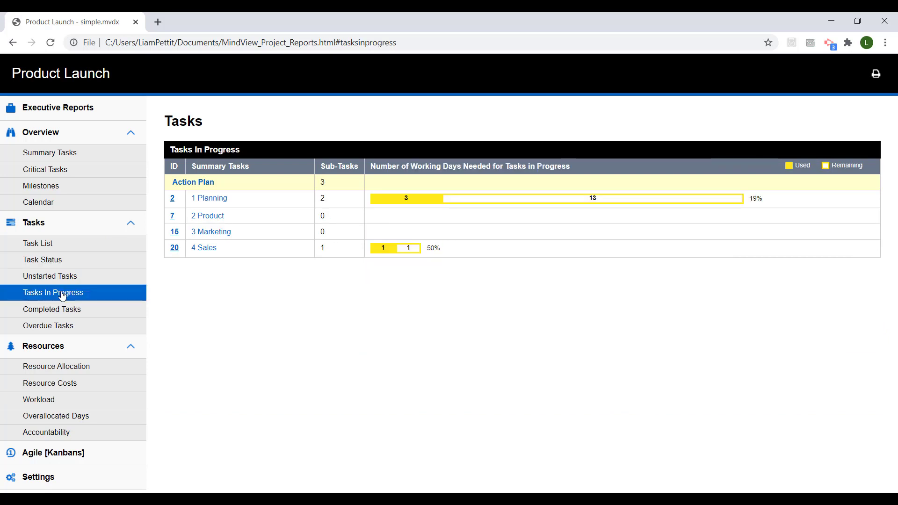
pyautogui.click(39, 399)
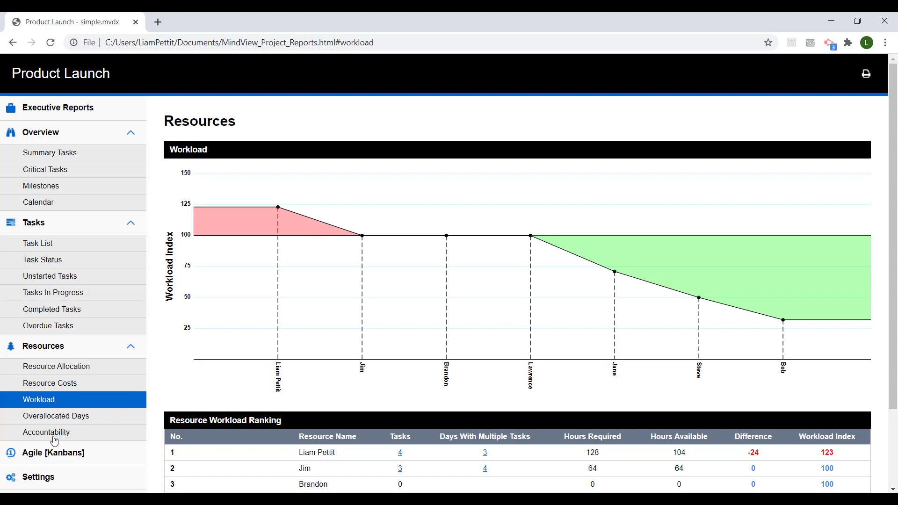
# View the Accountability resource report.
pyautogui.click(46, 432)
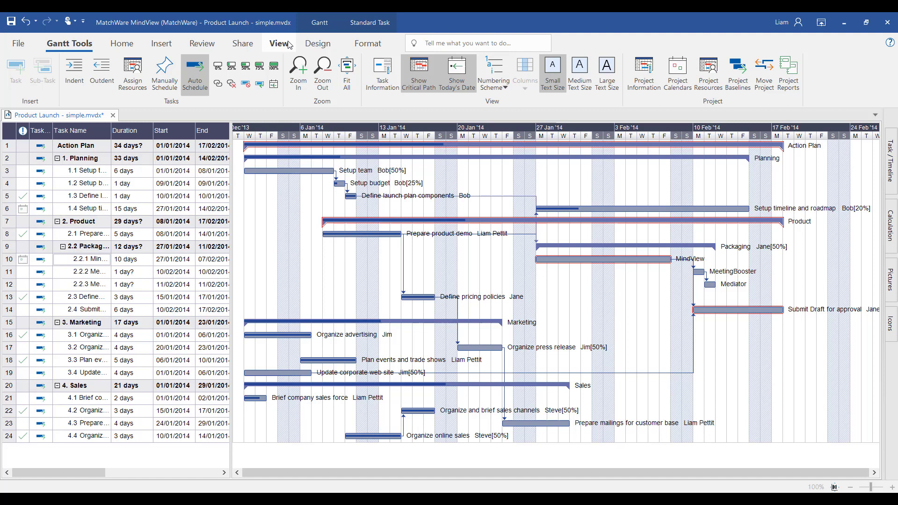
# Switch the plan to timeline view, explore its design and filter options, and open the File menu.
pyautogui.click(277, 44)
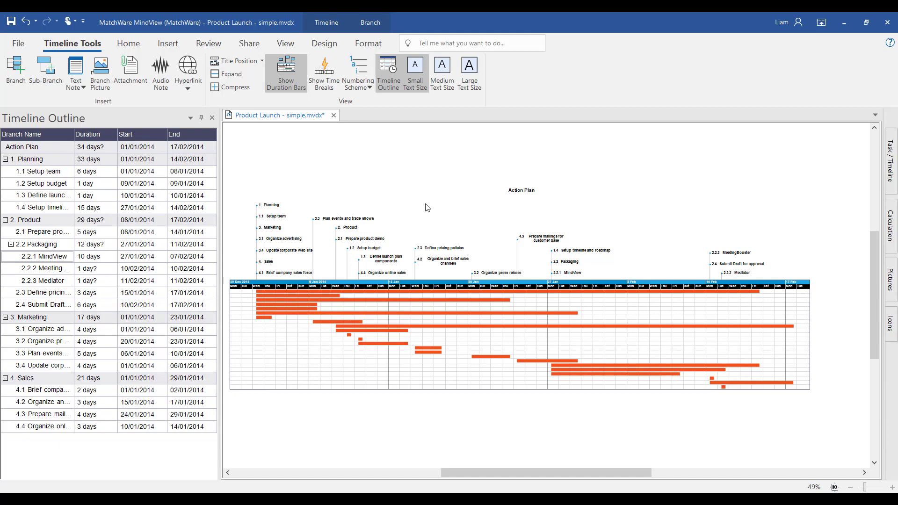
pyautogui.click(324, 43)
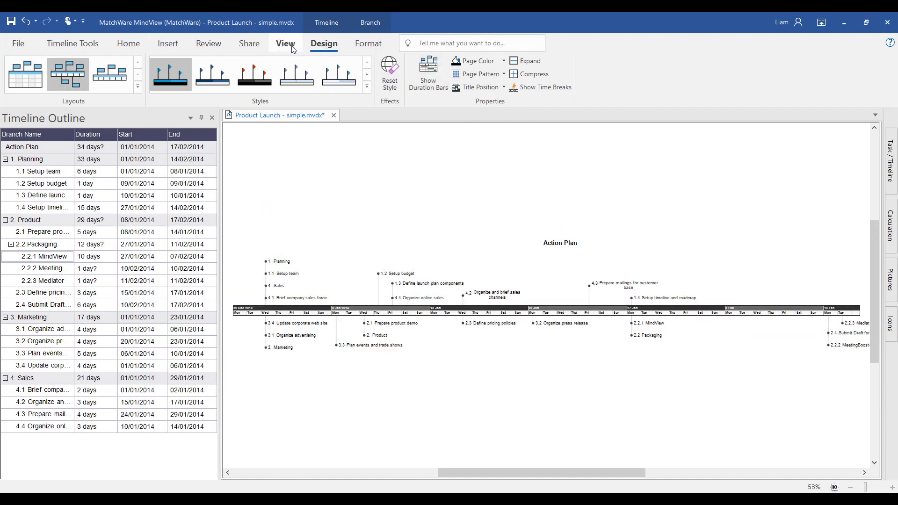
pyautogui.click(368, 72)
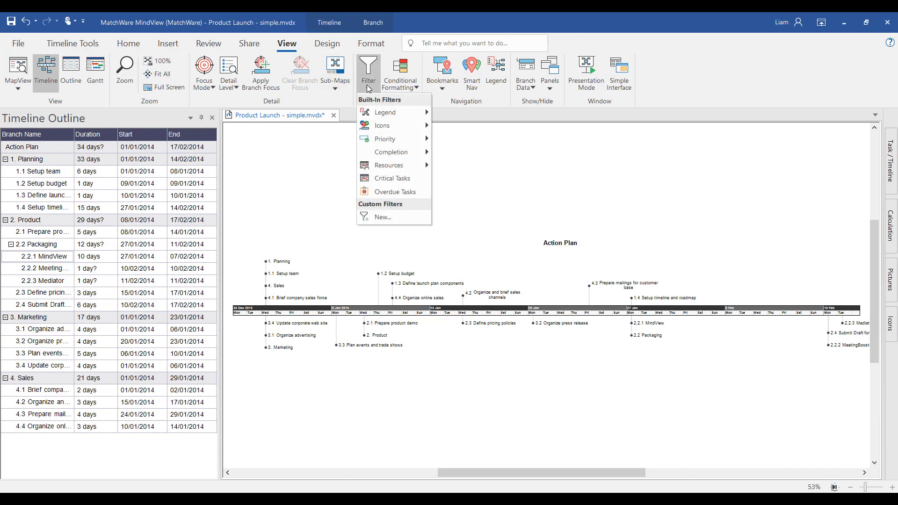
pyautogui.moveTo(393, 165)
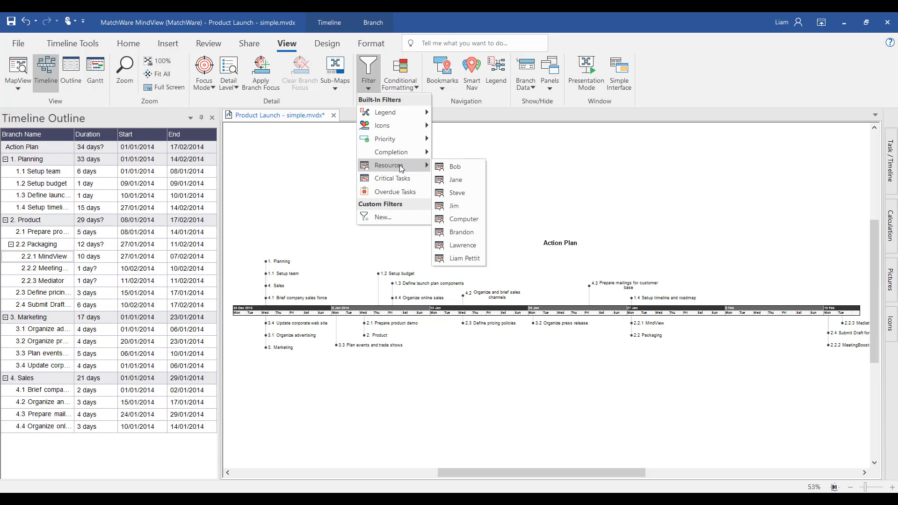
pyautogui.moveTo(382, 216)
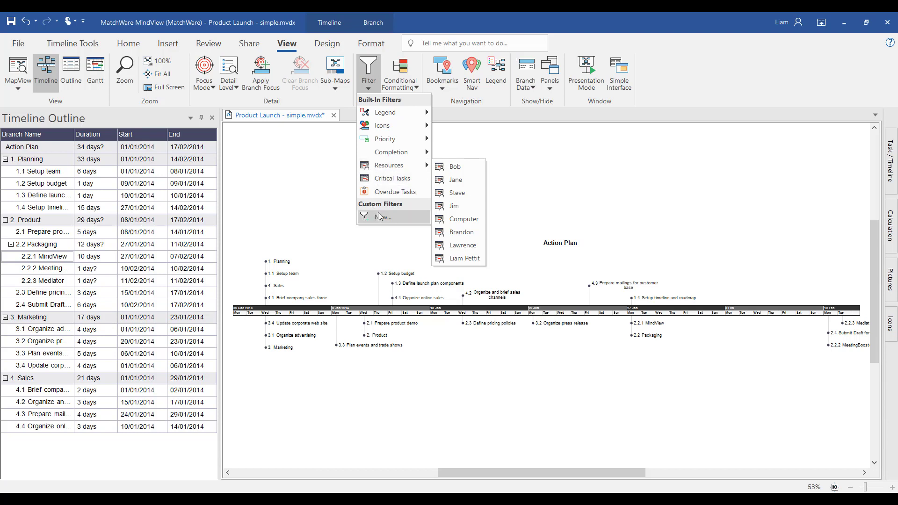
pyautogui.moveTo(383, 217)
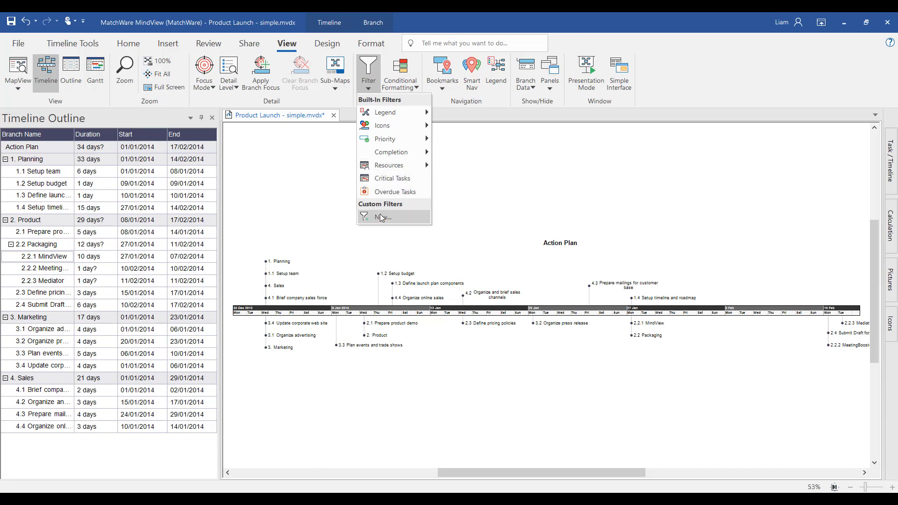
pyautogui.click(382, 217)
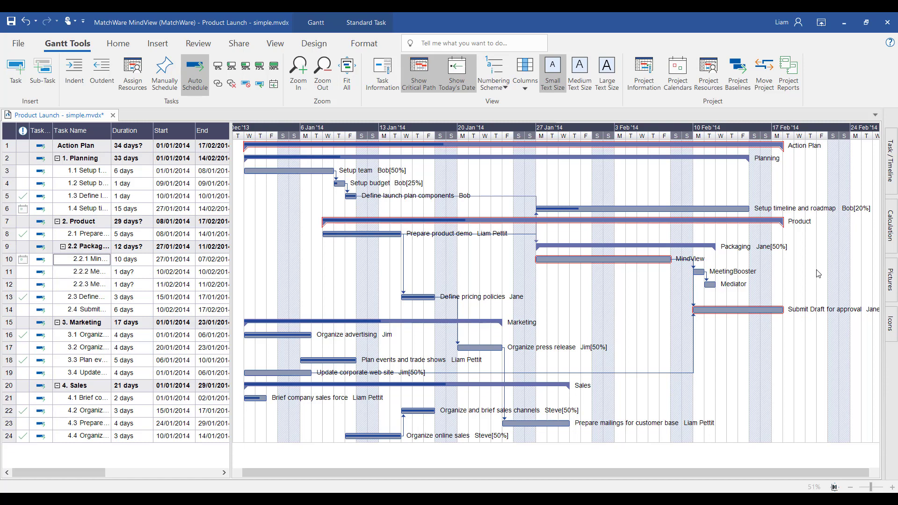
pyautogui.click(18, 43)
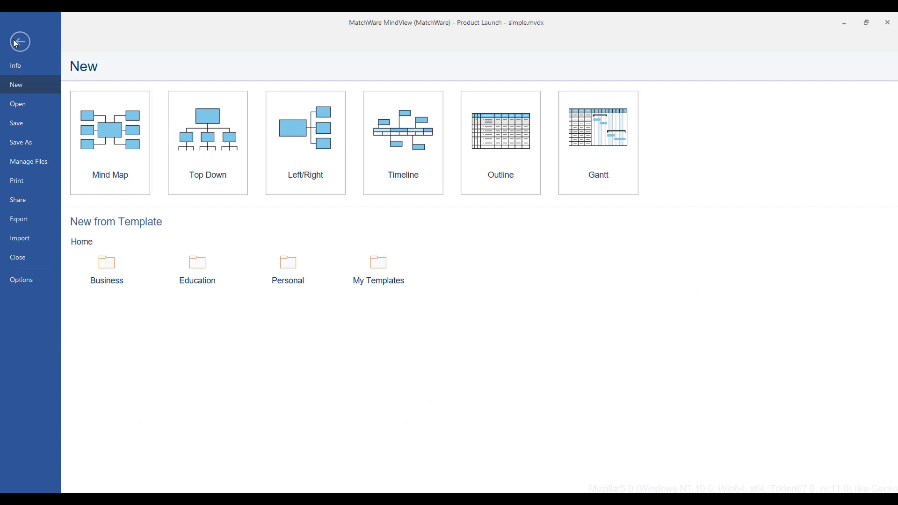
# Open the Custom Microsoft Excel Export dialog from the Export menu's Microsoft Excel options.
pyautogui.click(19, 219)
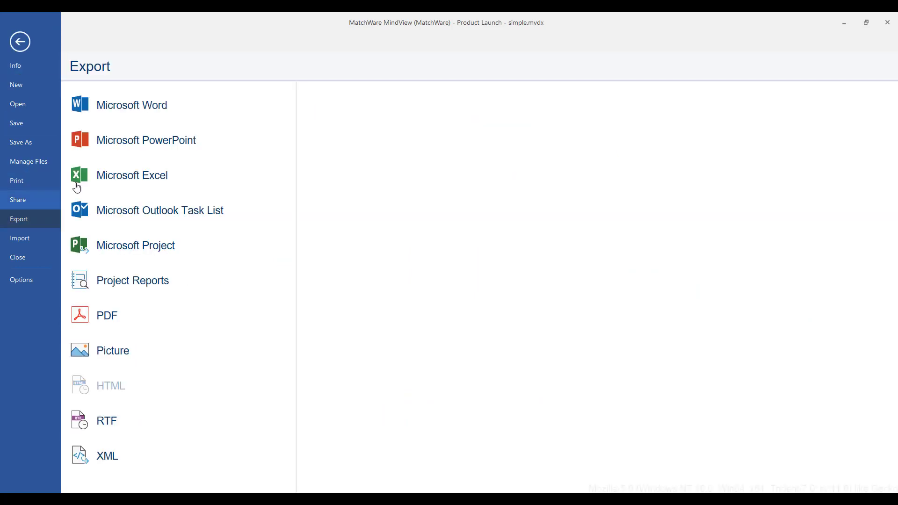
pyautogui.moveTo(229, 118)
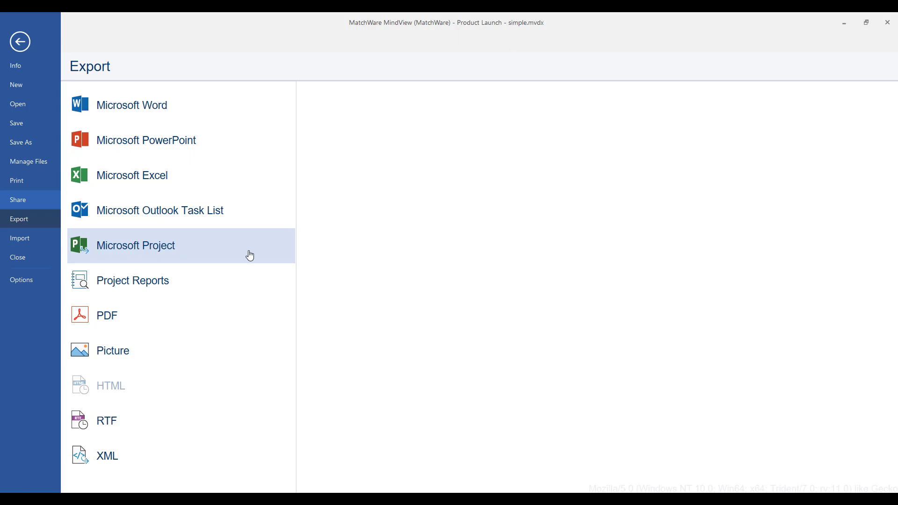
pyautogui.click(131, 175)
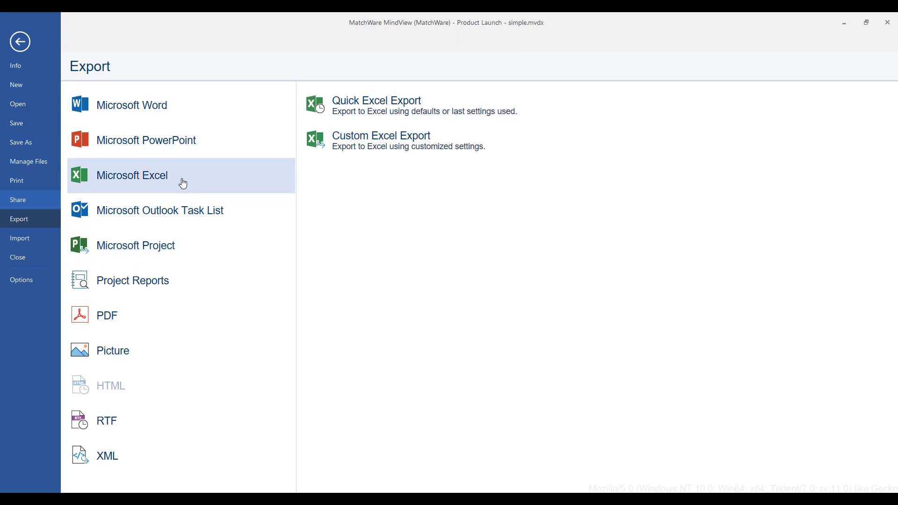
pyautogui.moveTo(382, 142)
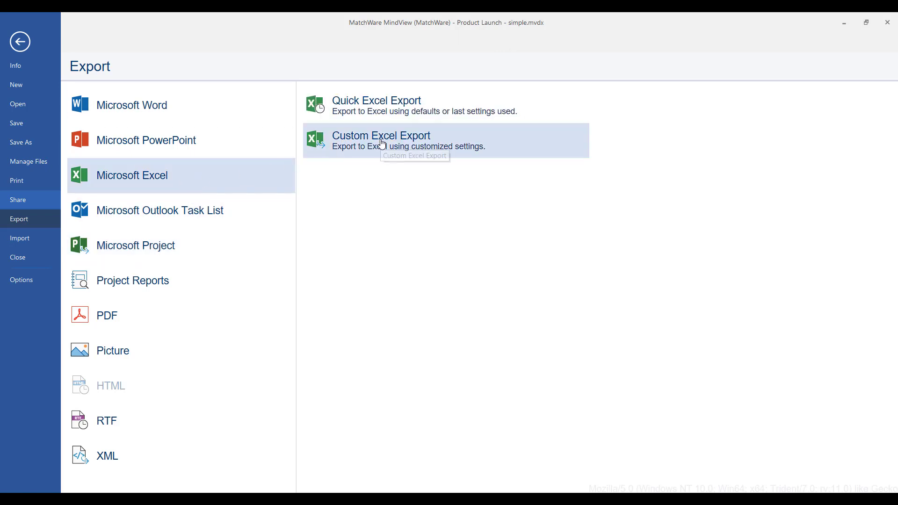
pyautogui.click(381, 140)
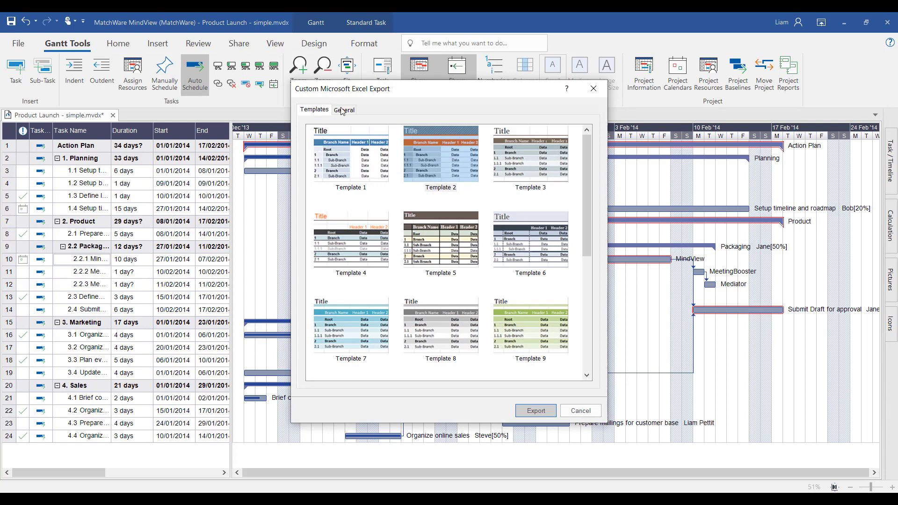
# Keep the Numbered layout on the General tab and export the plan to Excel.
pyautogui.click(344, 110)
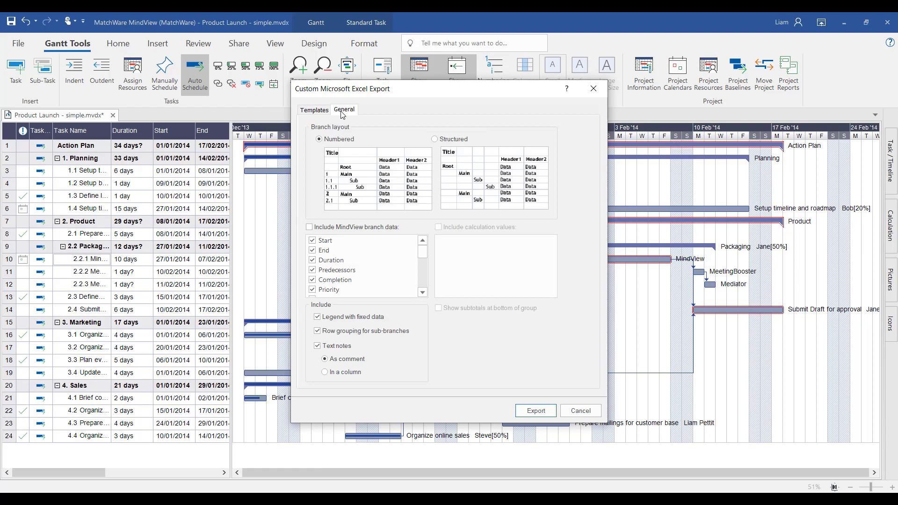
pyautogui.click(535, 411)
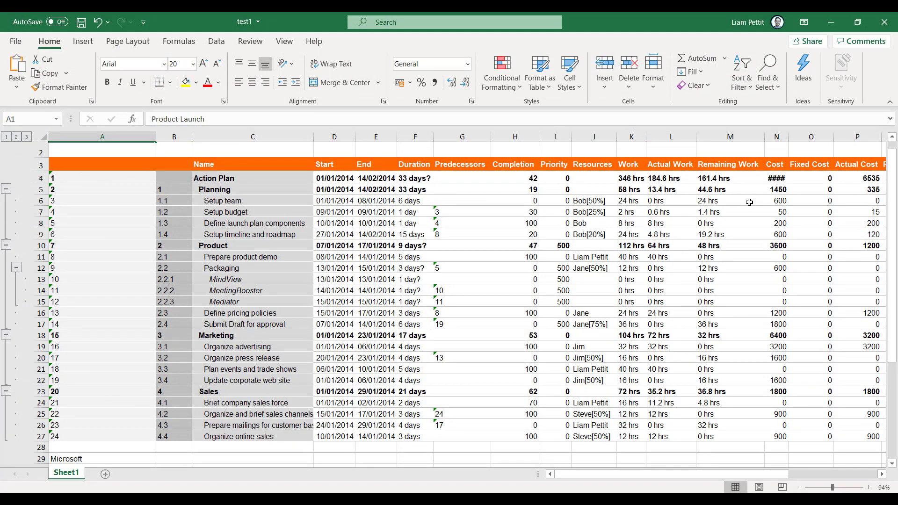
pyautogui.moveTo(433, 244)
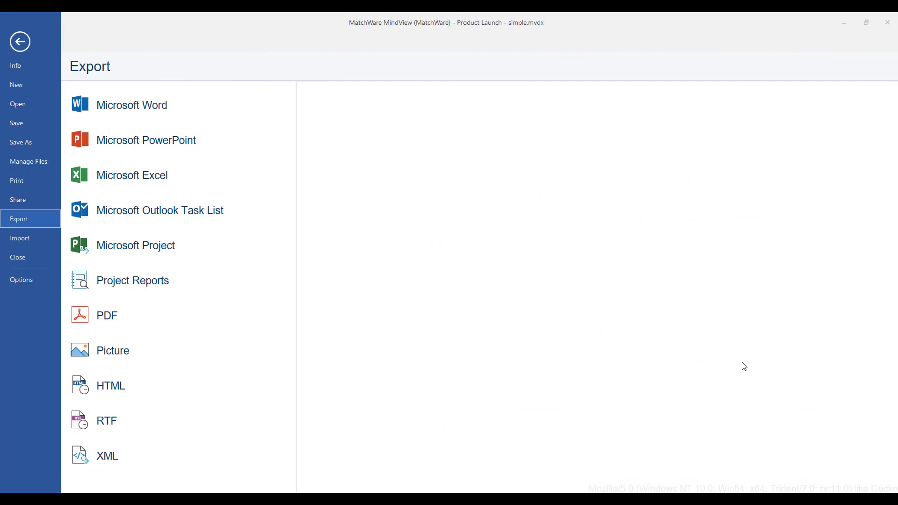
pyautogui.moveTo(258, 186)
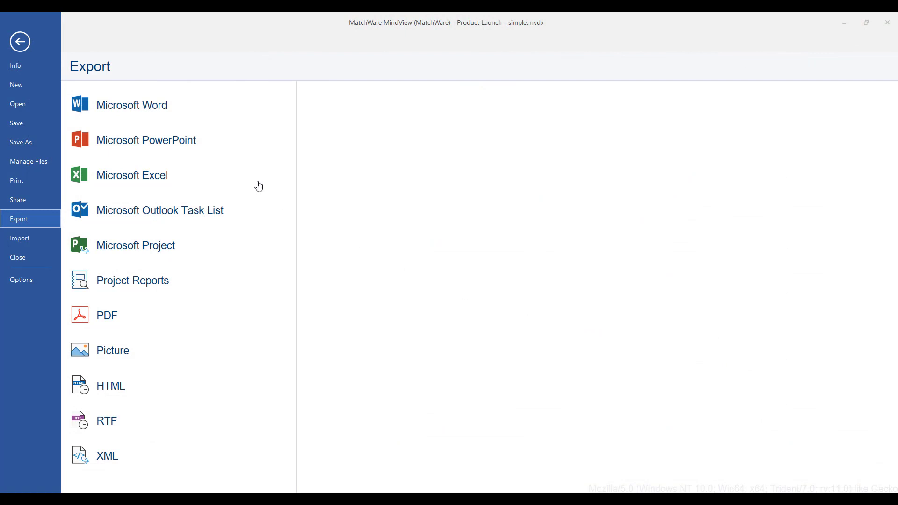
# Open the Custom Microsoft Word Export dialog and browse its template gallery.
pyautogui.click(131, 105)
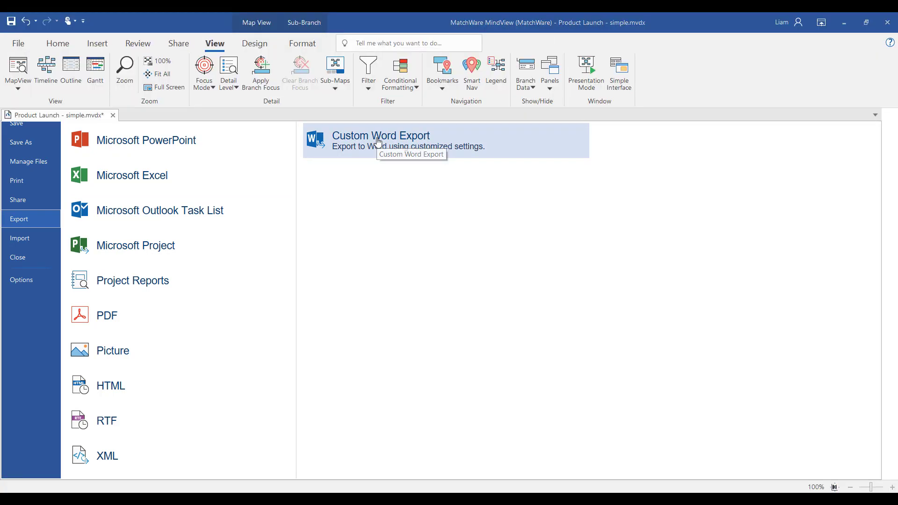
pyautogui.click(380, 140)
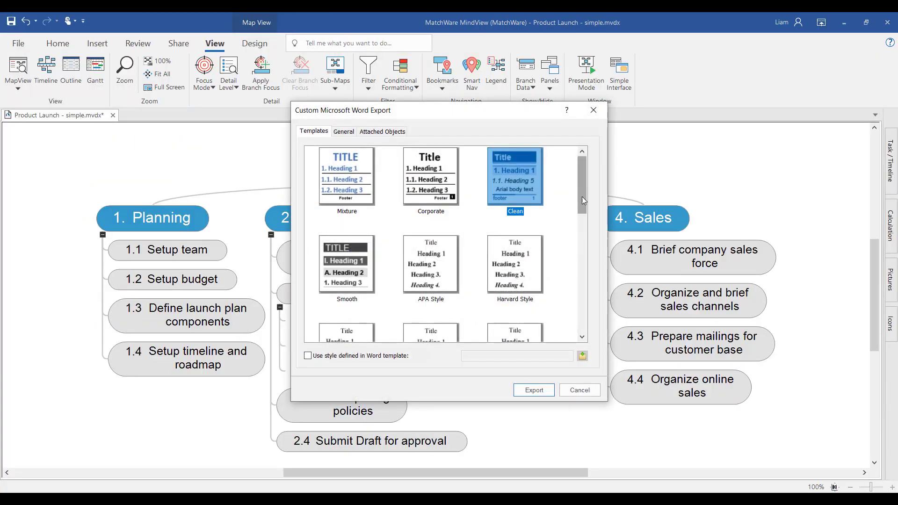
pyautogui.scroll(-3)
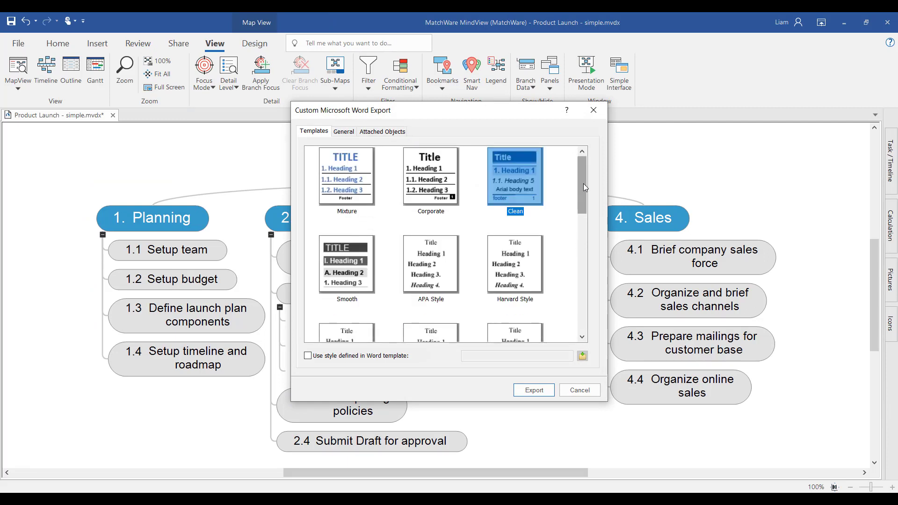
pyautogui.moveTo(482, 217)
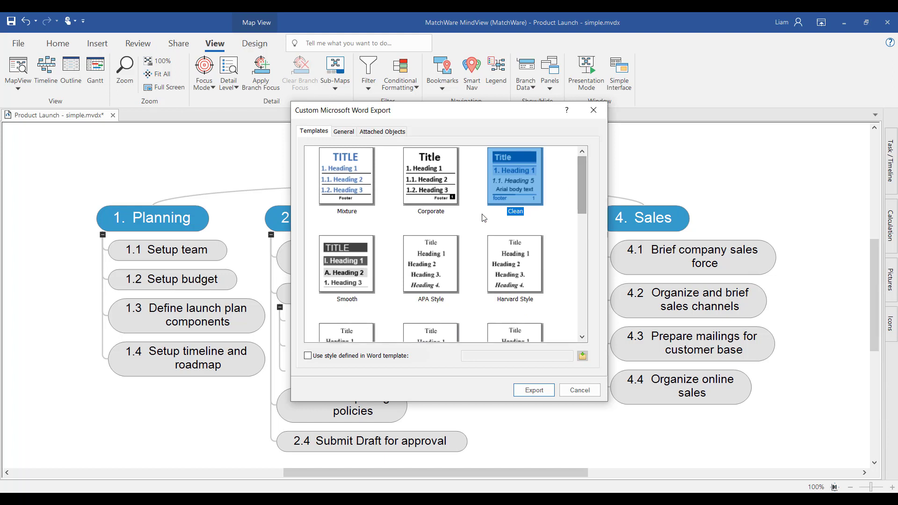
# Choose the Clean template using Word template styles, and include task resources.
pyautogui.click(307, 355)
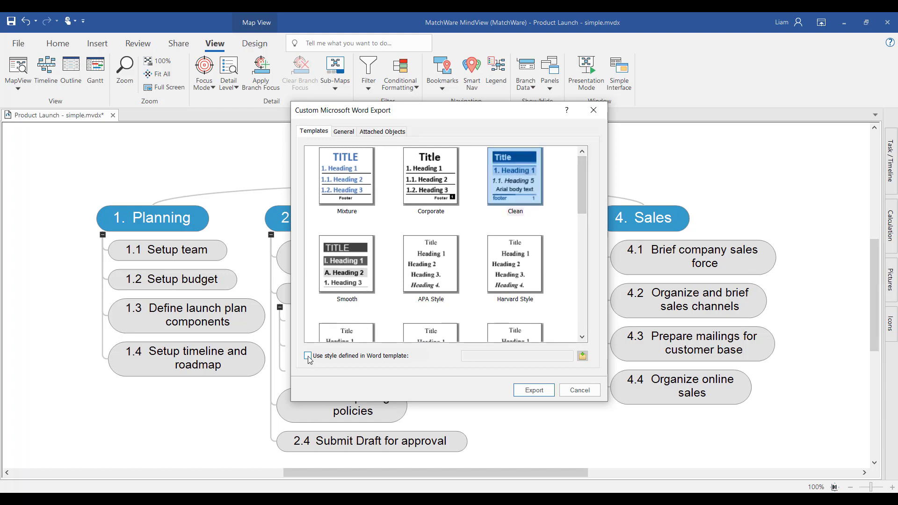
pyautogui.click(309, 355)
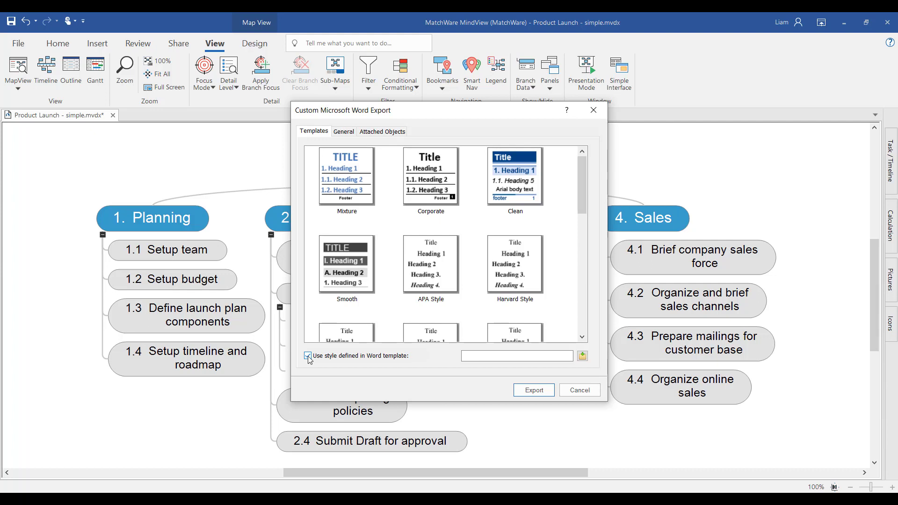
pyautogui.click(343, 131)
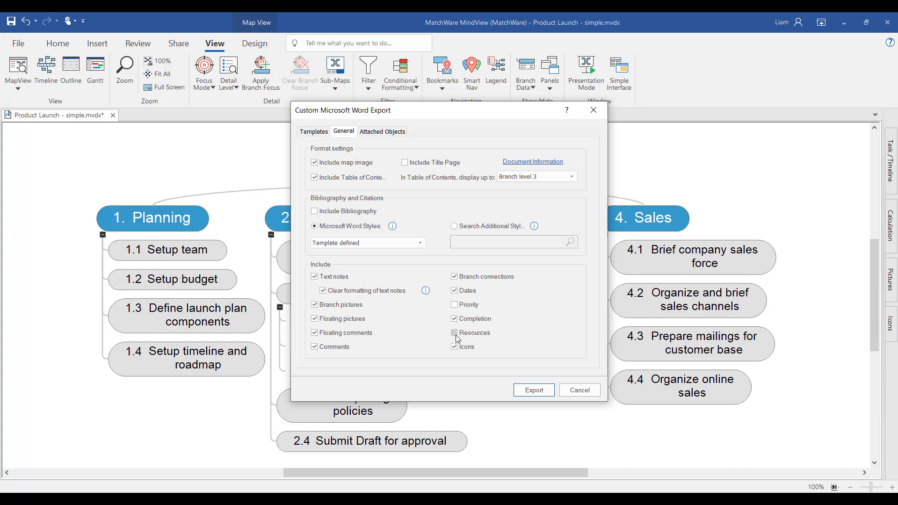
pyautogui.click(533, 390)
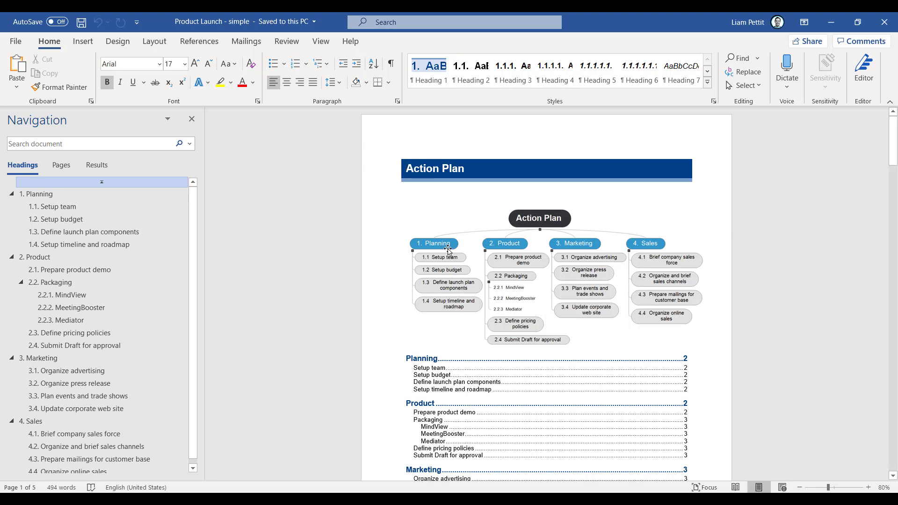
pyautogui.moveTo(386, 304)
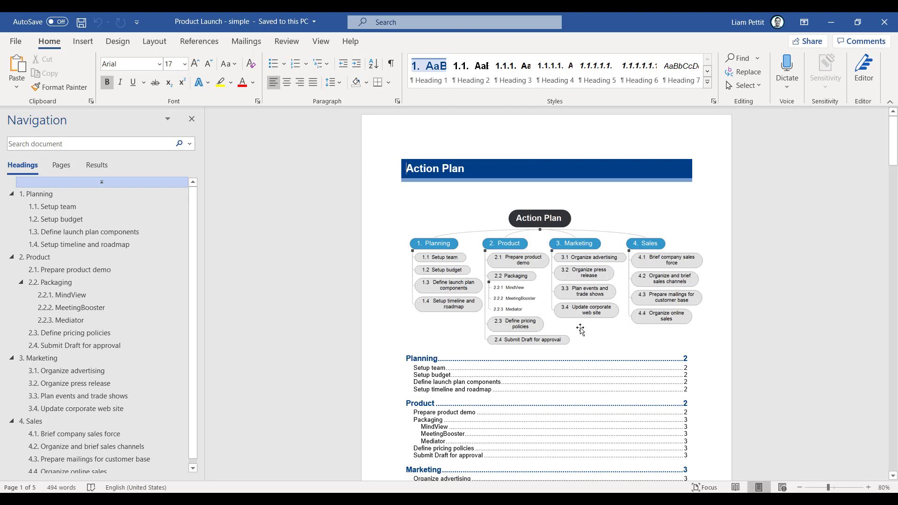
pyautogui.scroll(-3)
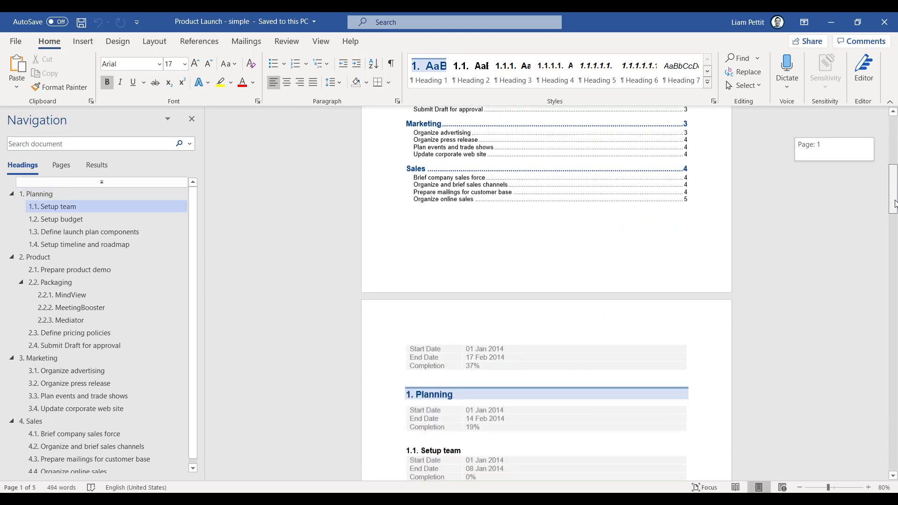
pyautogui.scroll(-3)
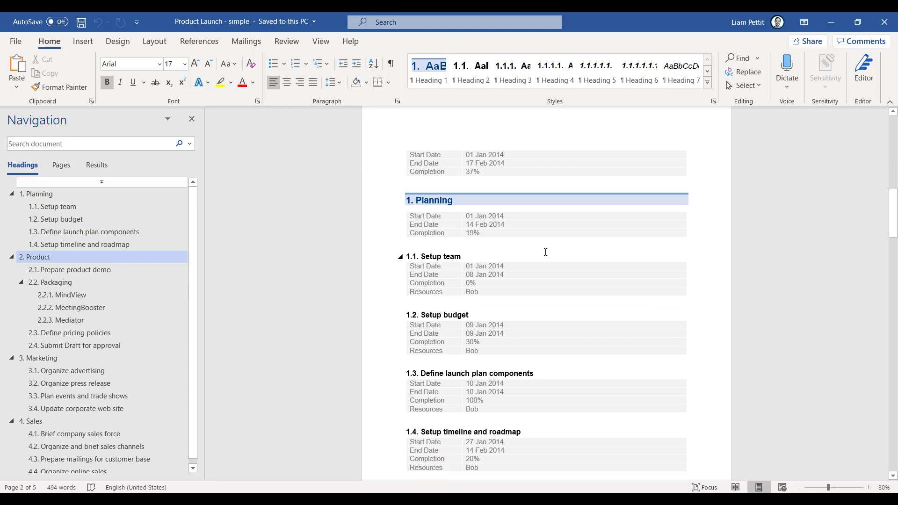